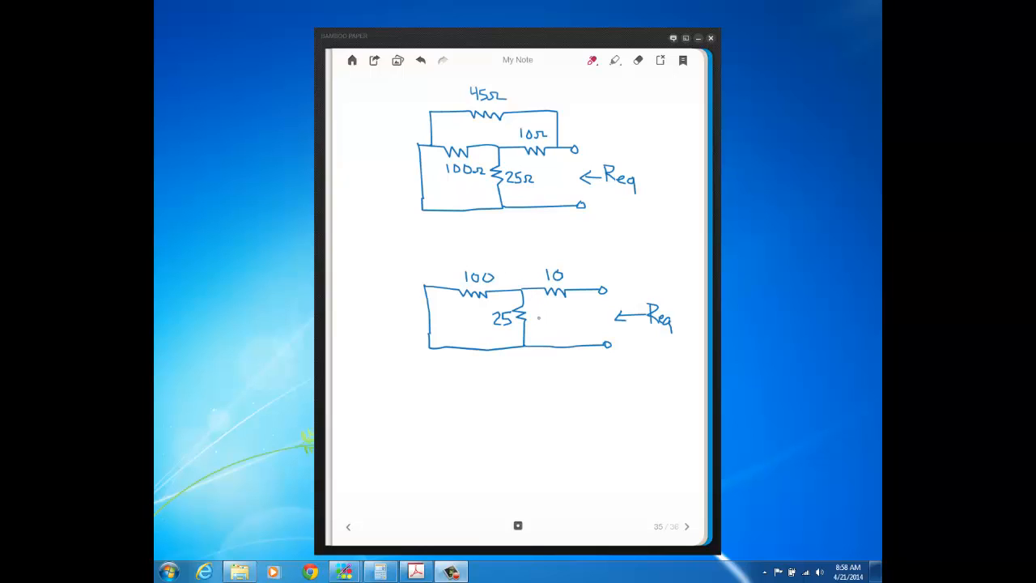
Step: Circle the 100 and 25 Ω resistors in red and add a red arrow at the 25
drag(443, 259, 535, 315)
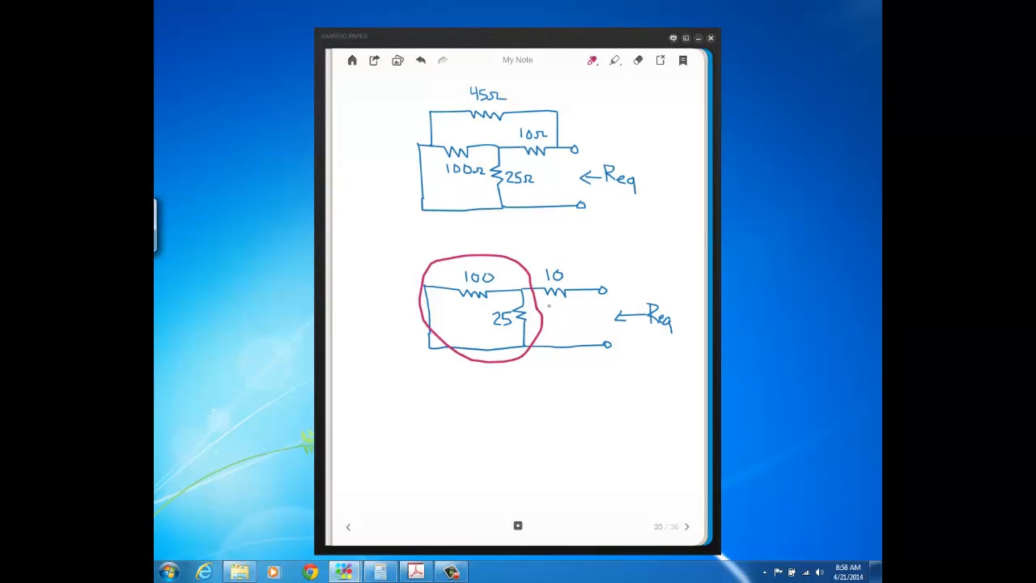
drag(547, 308, 563, 306)
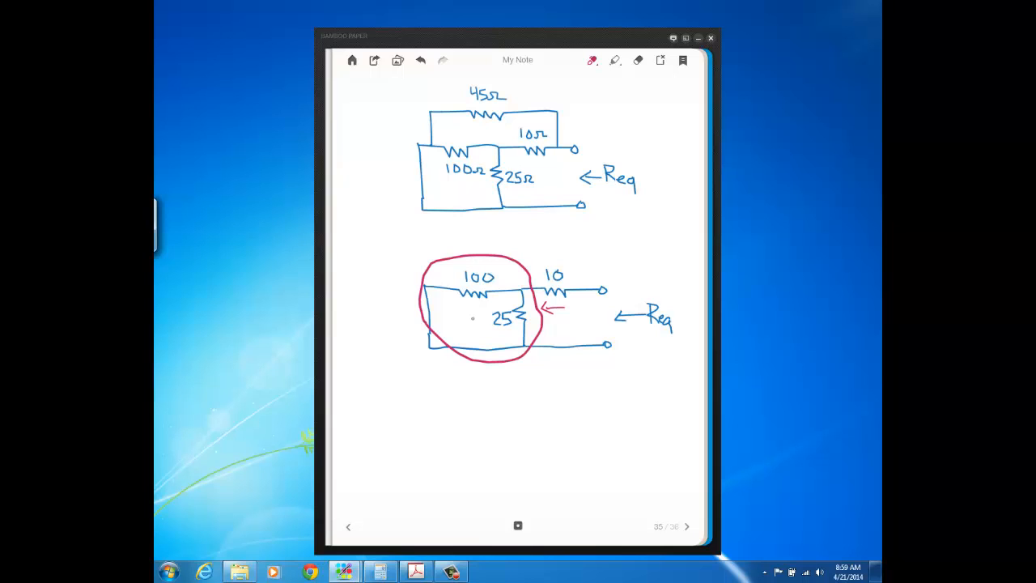
Step: Compute 2500 ÷ 125 in Calculator to get the 100||25 result of 20
click(380, 571)
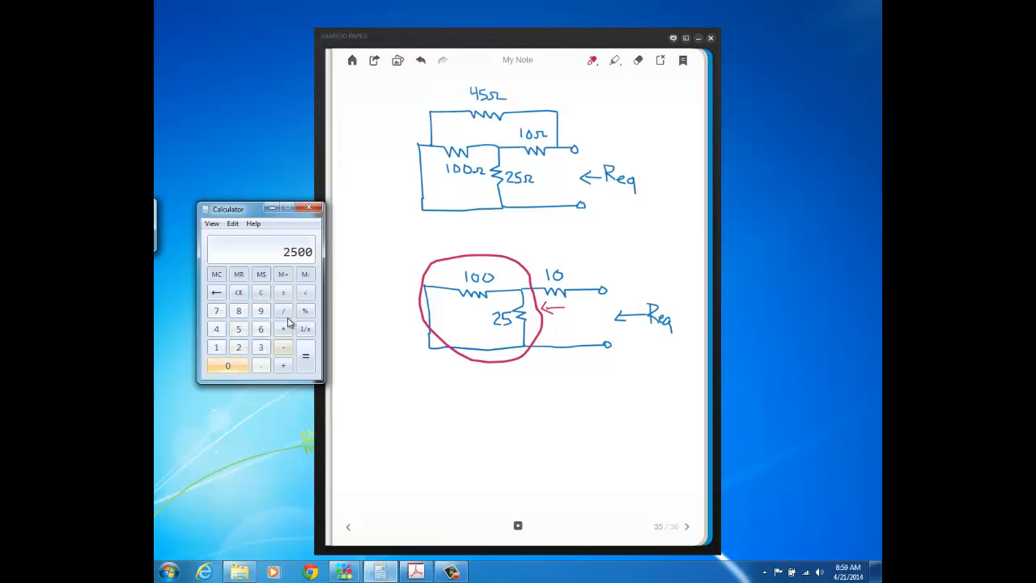
click(217, 346)
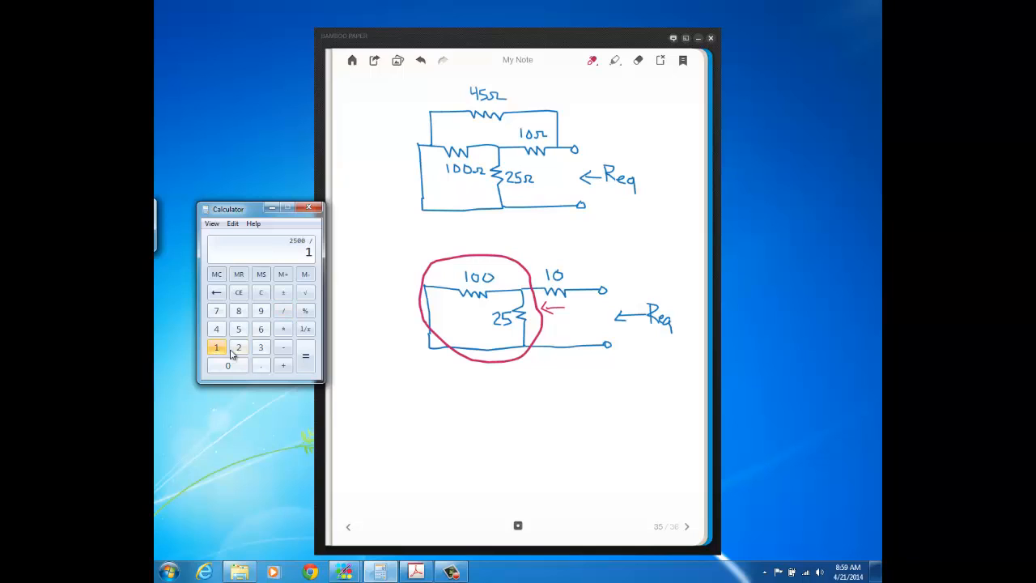
click(304, 356)
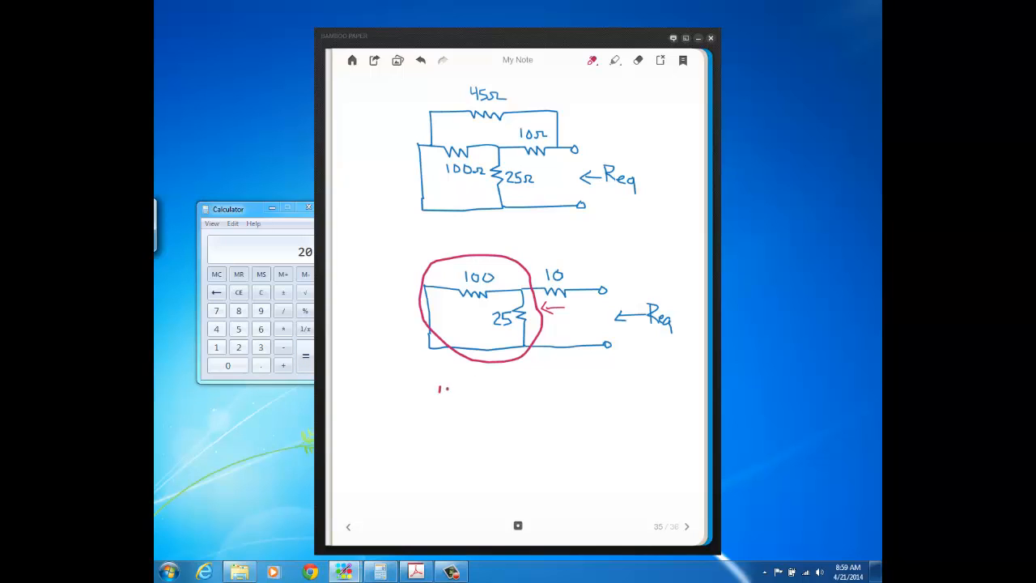
Step: Handwrite 100||25 = 20Ω in red below the lower circuit
drag(437, 388, 473, 394)
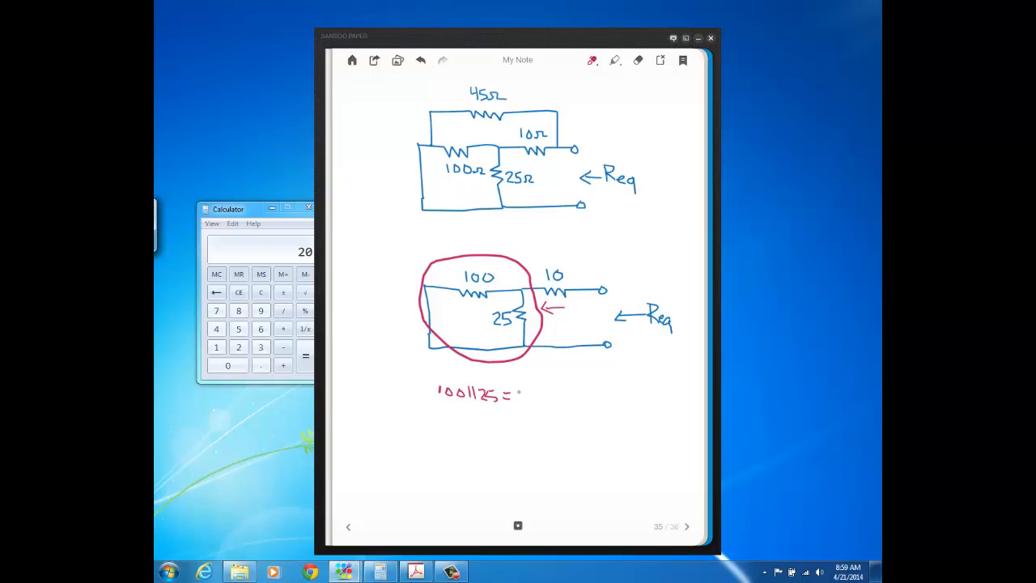
drag(521, 395, 551, 397)
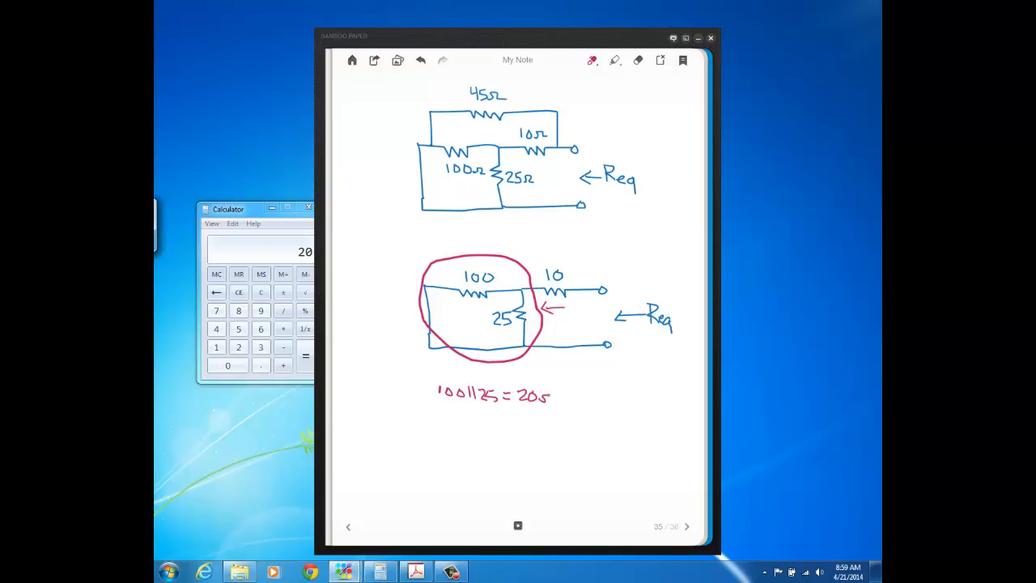
text(Ω)
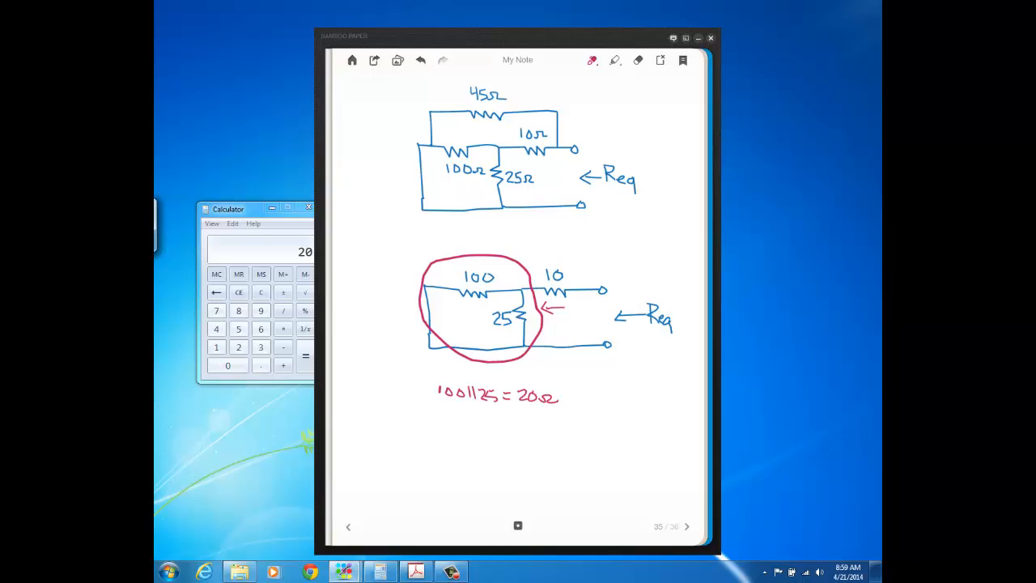
mouse_move(732, 363)
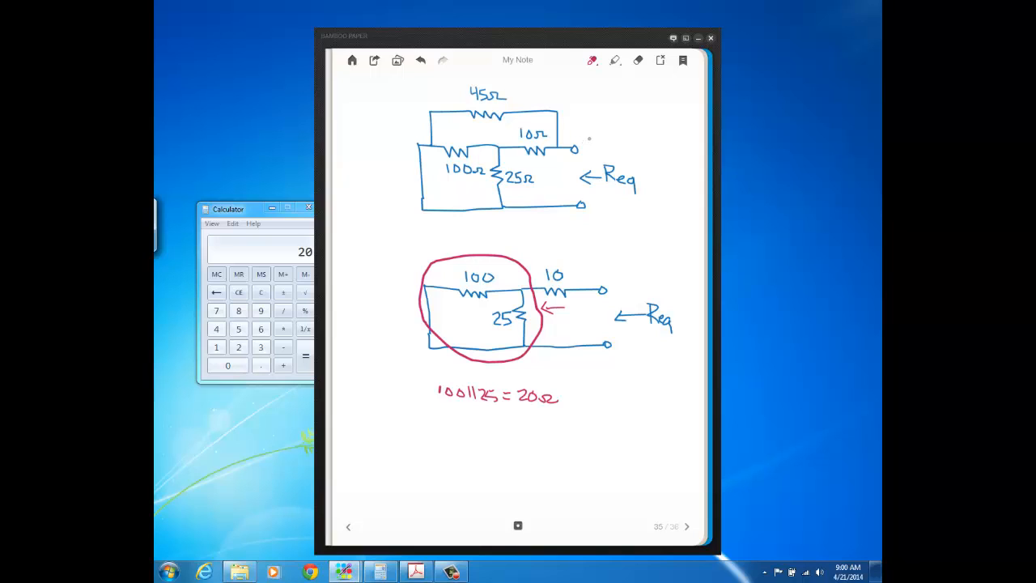
mouse_move(586, 138)
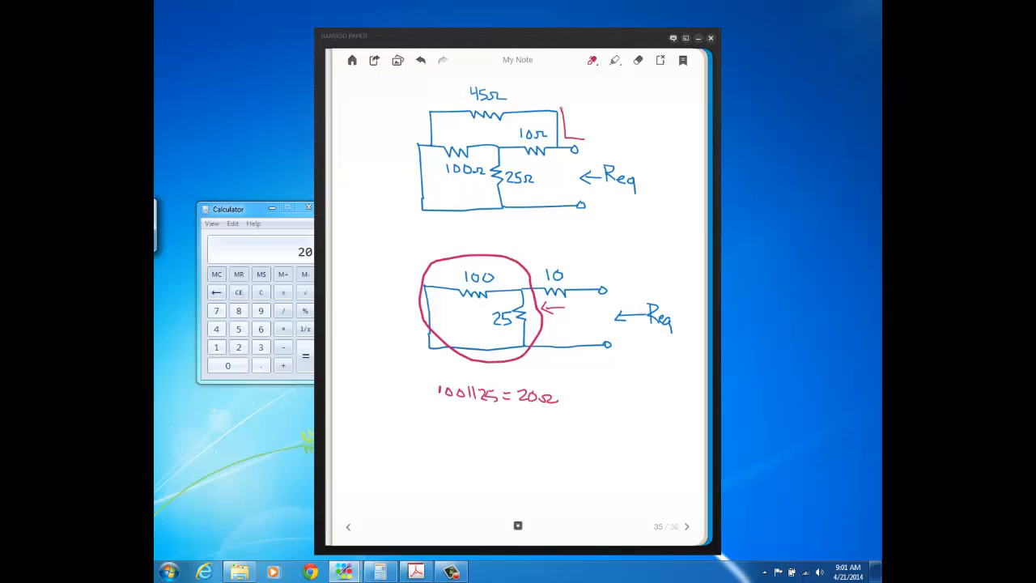
Step: Trace red current paths through the 45 Ω and 10 Ω branches and the outer loop of the top circuit
drag(518, 113, 574, 127)
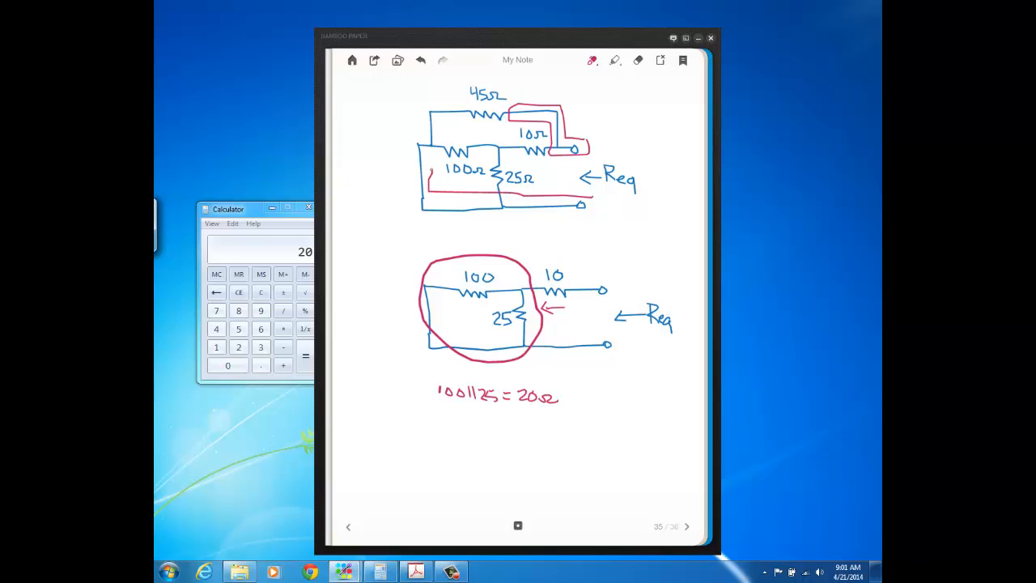
drag(417, 104, 431, 170)
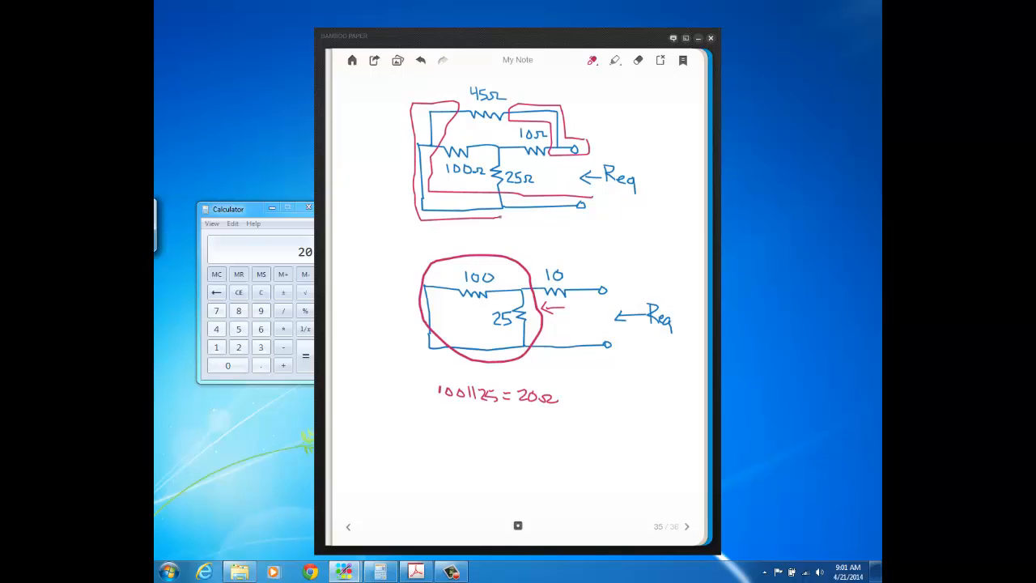
drag(505, 207, 581, 207)
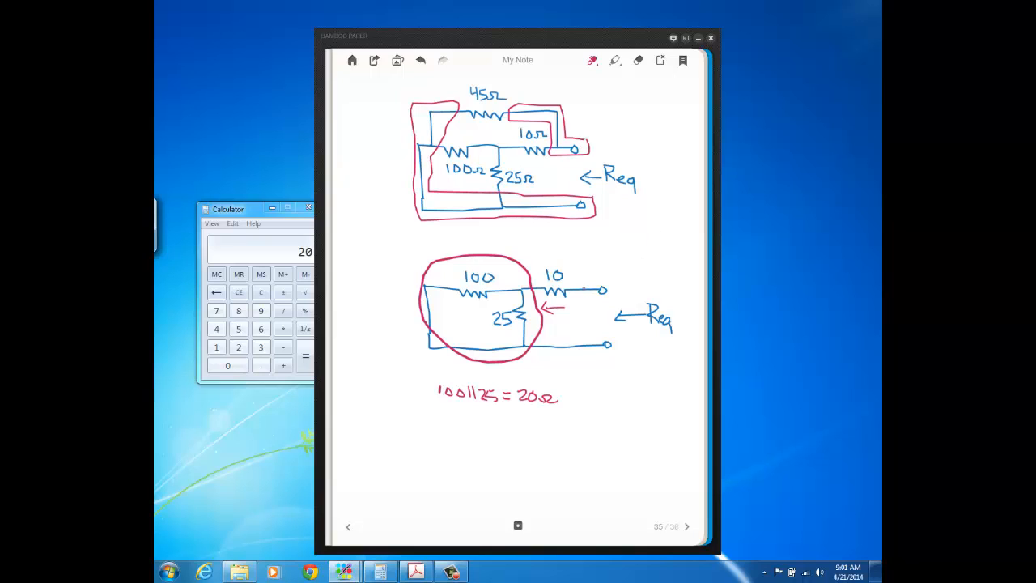
click(615, 60)
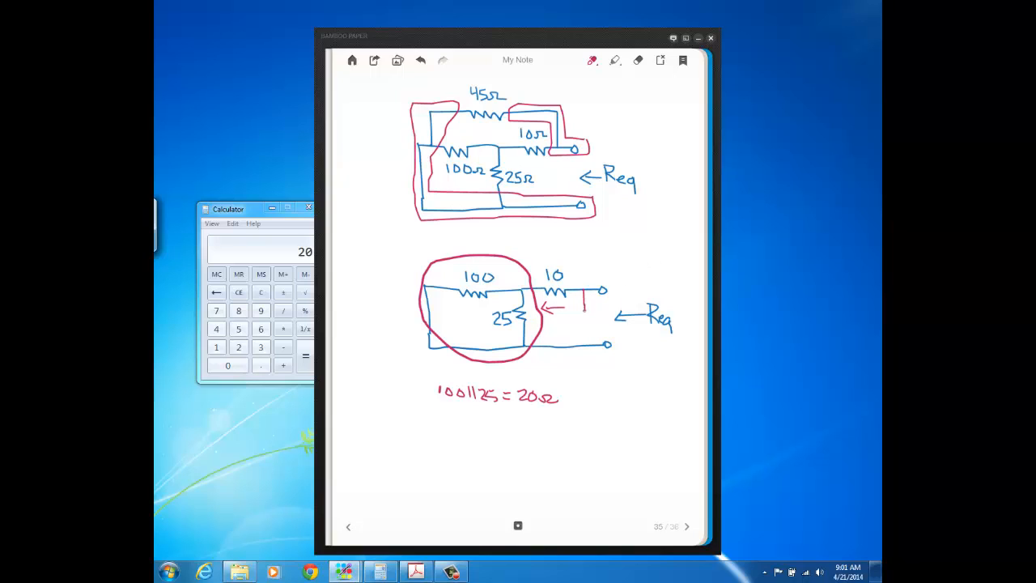
Step: Label terminals A and B and sketch a red 45 Ω resistor across A and B in the lower circuit
drag(586, 305, 586, 339)
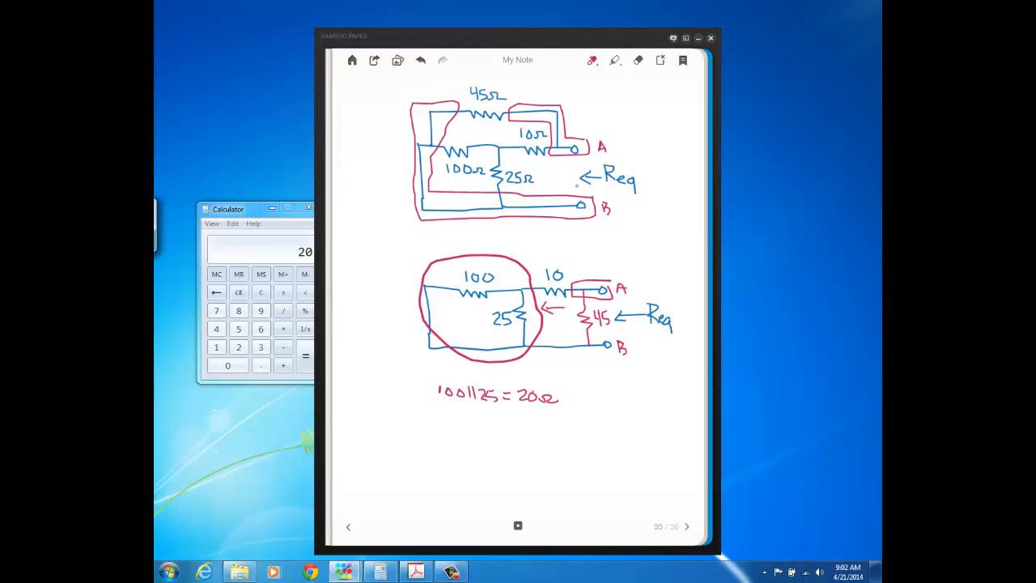
mouse_move(784, 226)
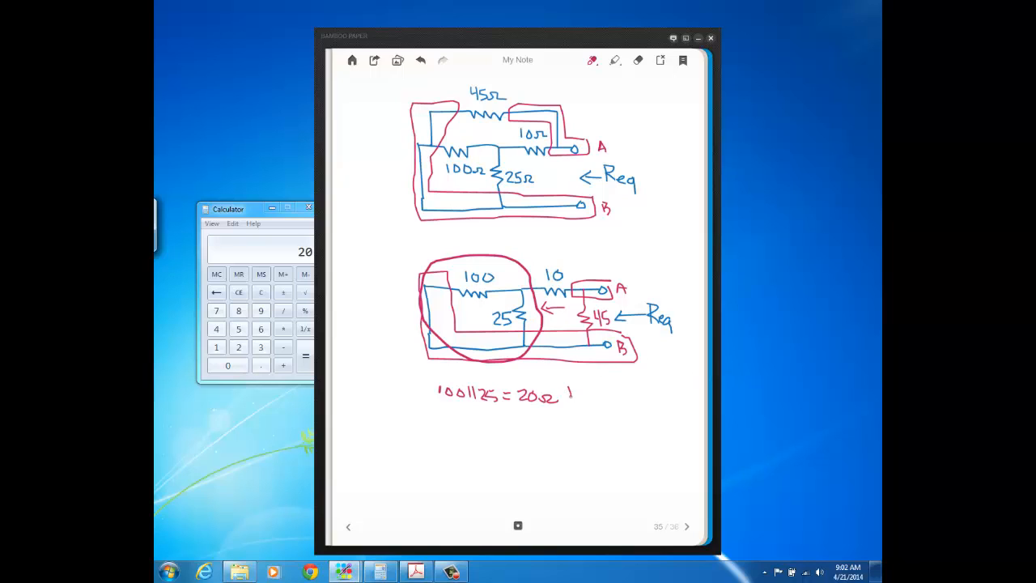
Step: Extend the red working to 20Ω + 10 = 30Ω and write 30||45 on the line beneath
drag(563, 394, 596, 401)
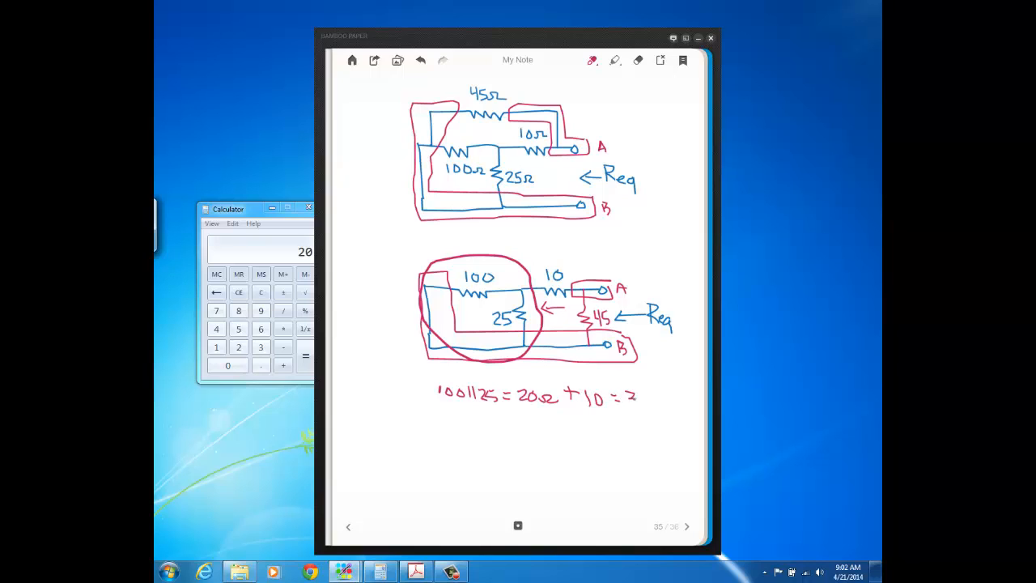
text(30Ω)
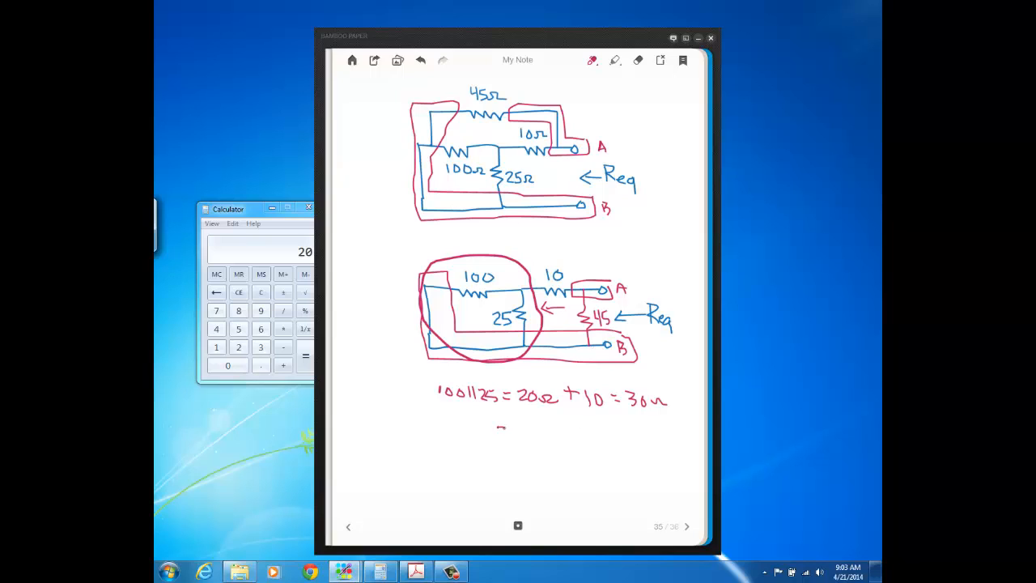
drag(498, 424, 521, 446)
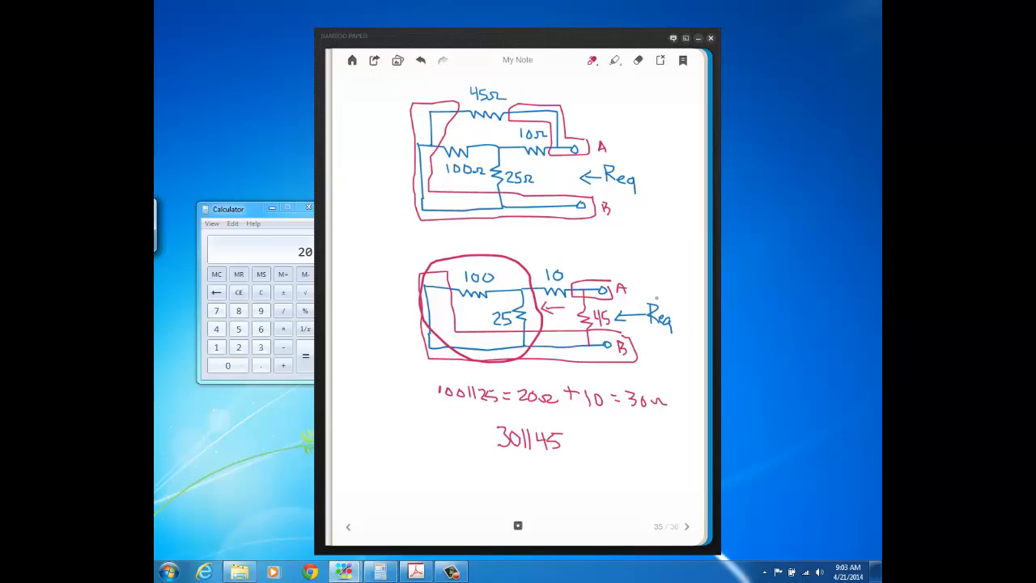
mouse_move(726, 302)
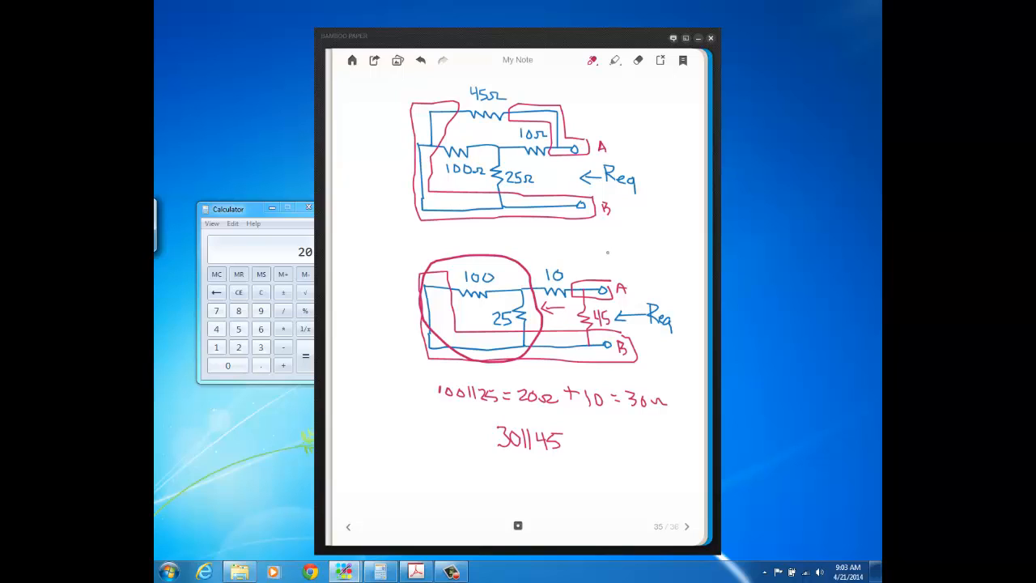
mouse_move(591, 258)
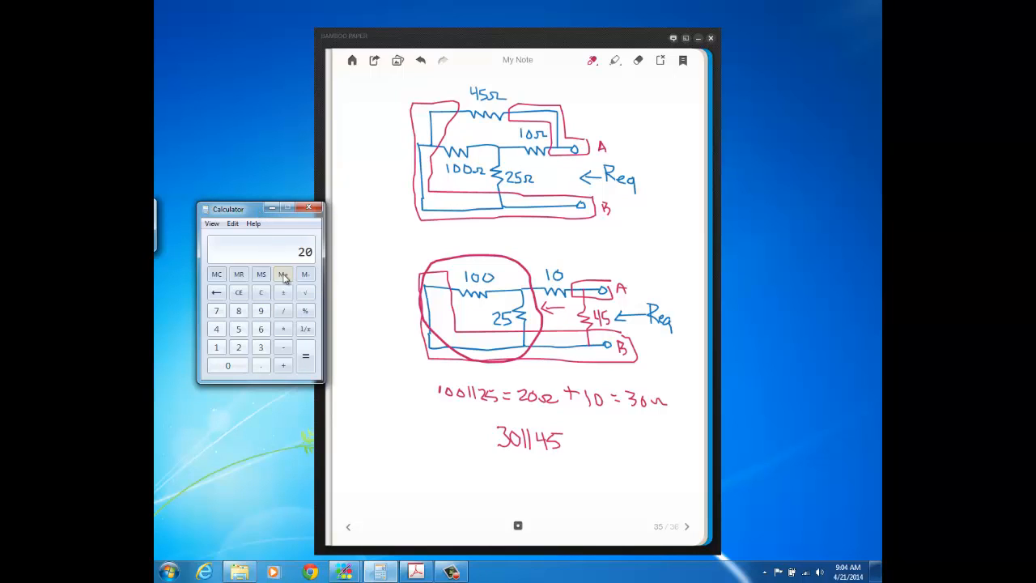
Step: Compute 30 × 45 = 1350, then ÷ 75 to reach 18 for the 30||45 combination
click(238, 292)
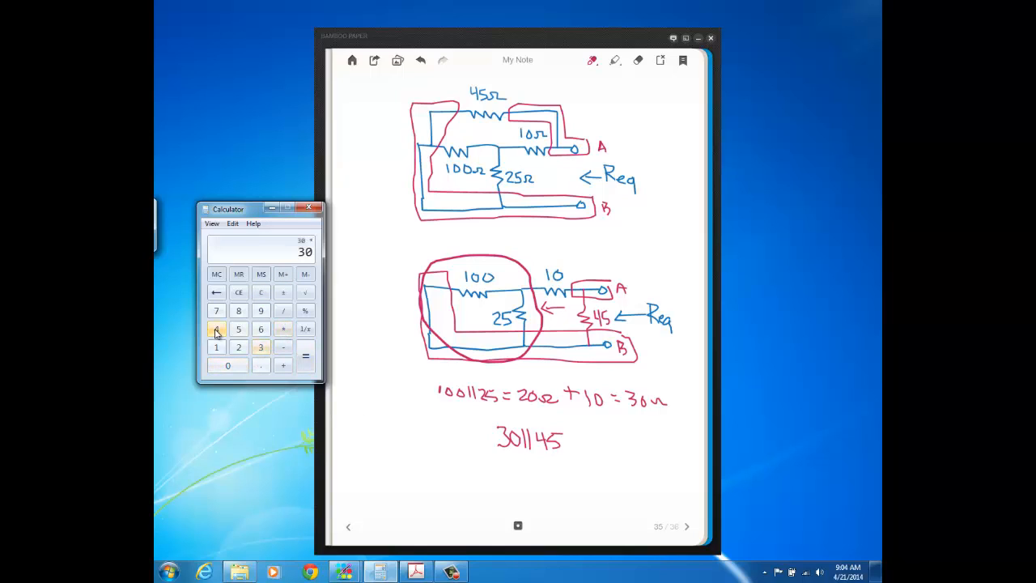
click(304, 356)
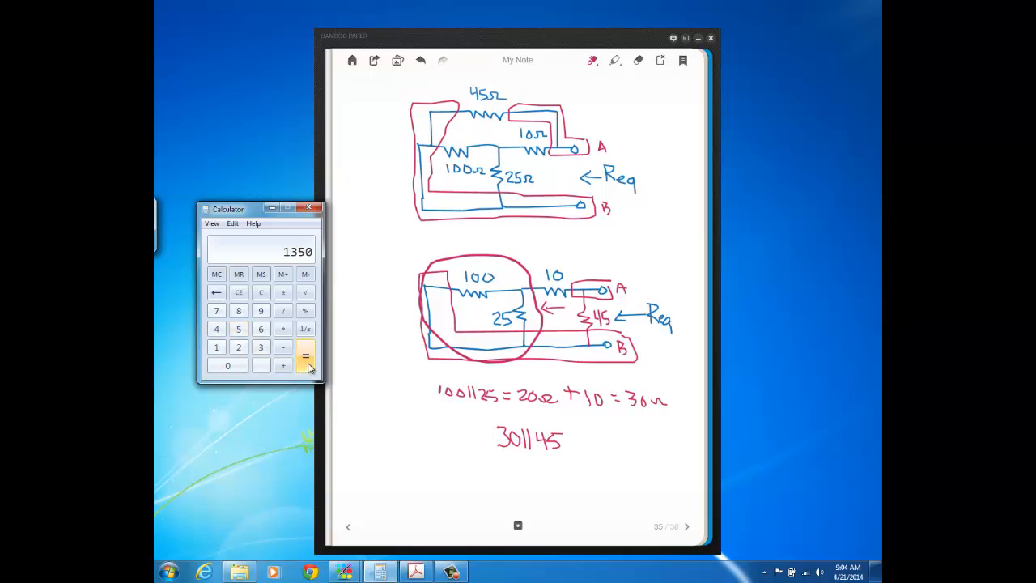
click(281, 311)
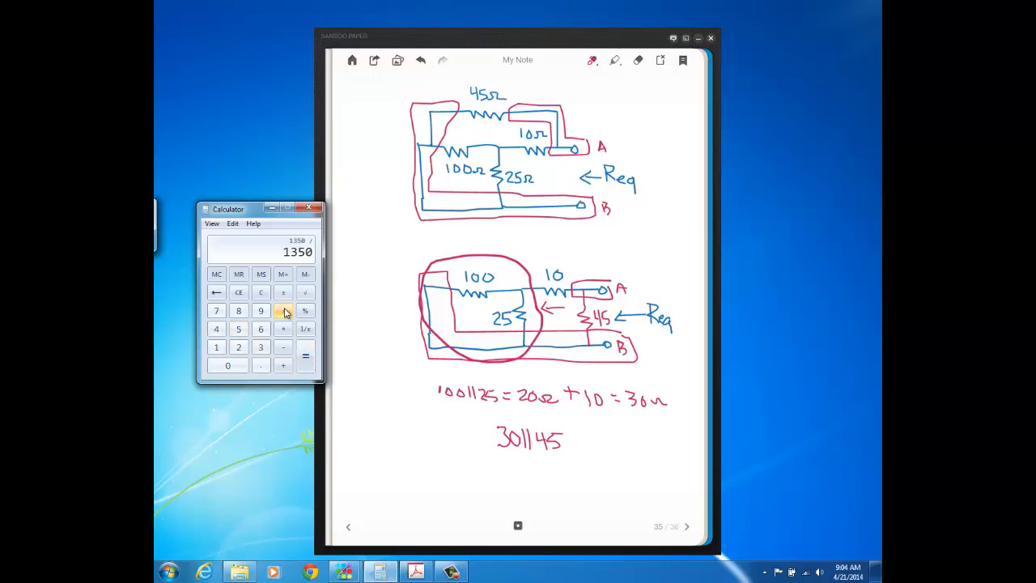
click(217, 310)
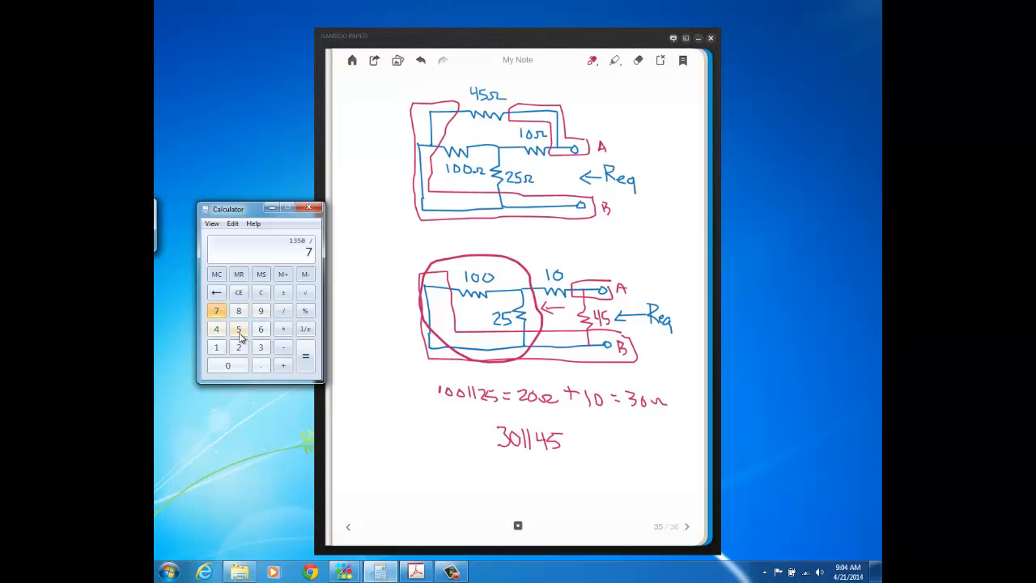
click(305, 356)
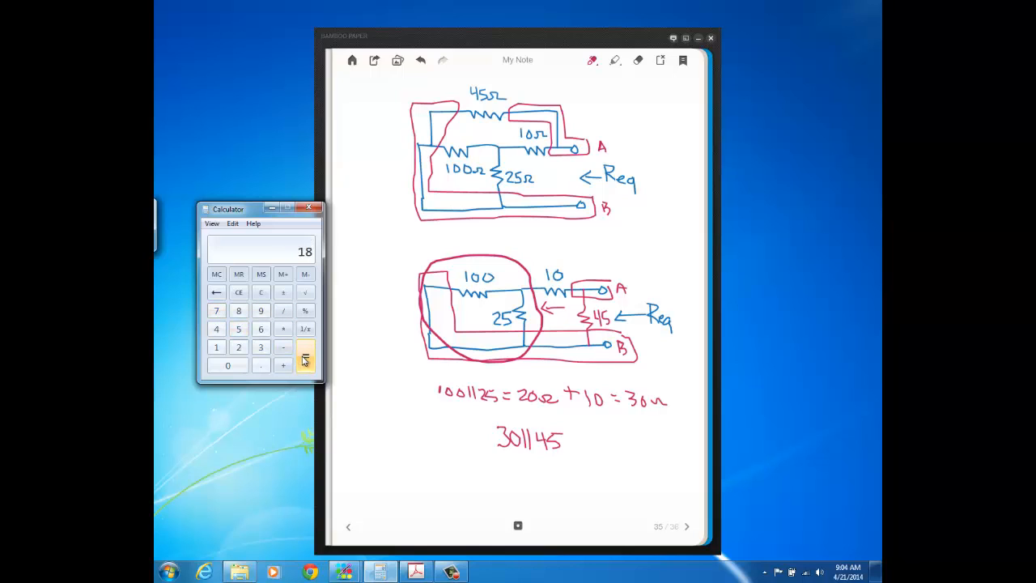
click(304, 356)
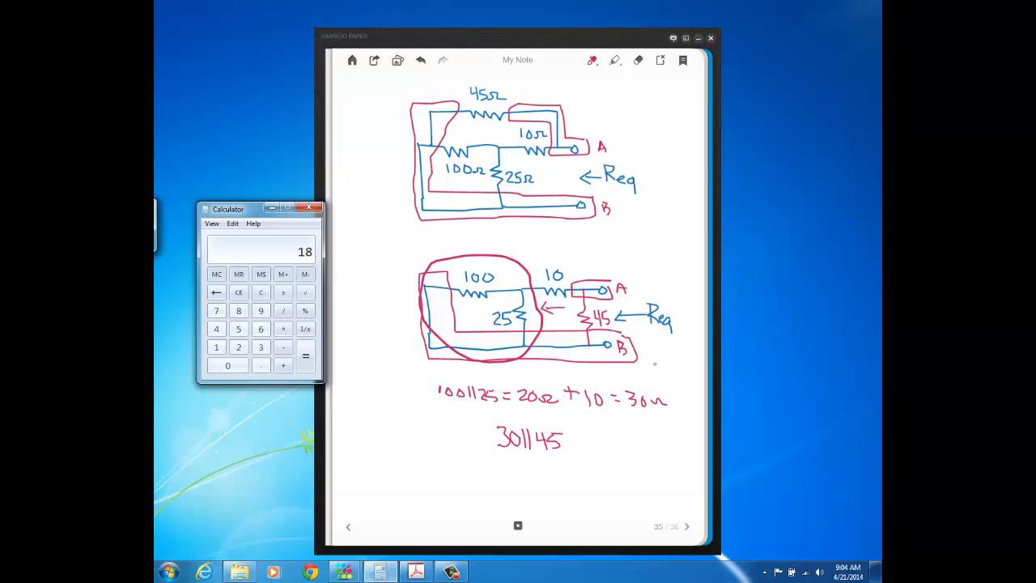